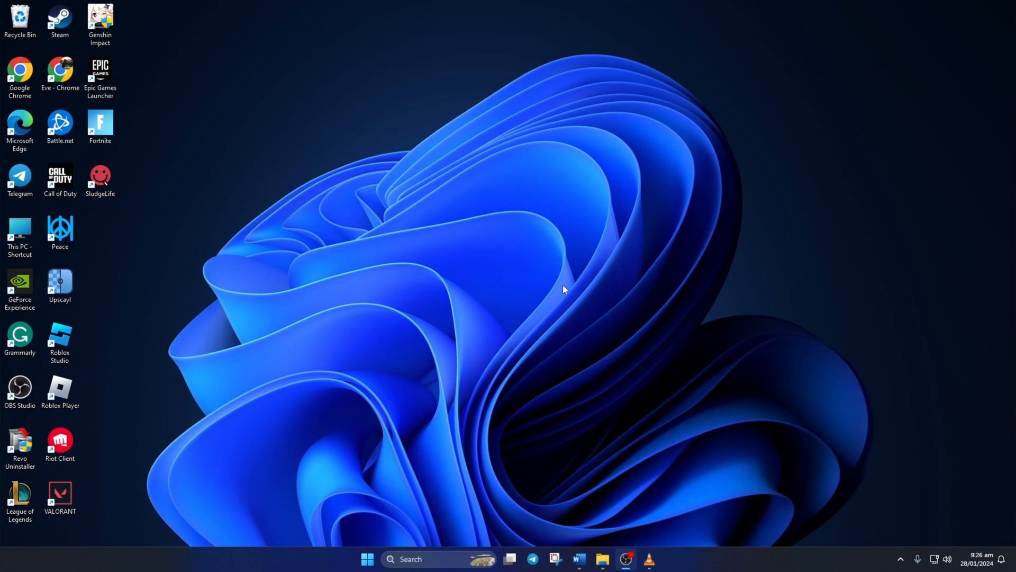
Open the per-app Graphics page under Settings > System > Display
click(367, 559)
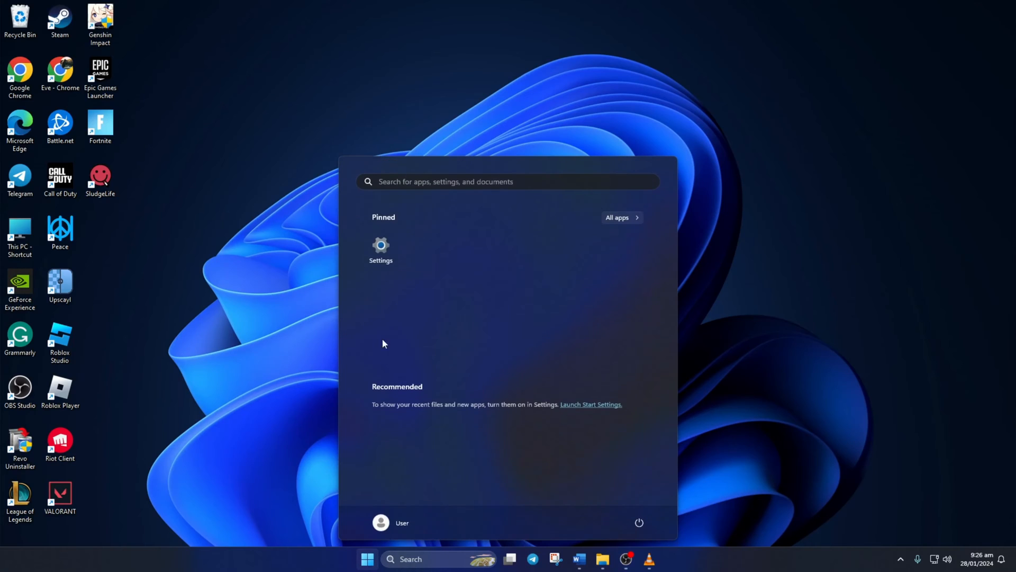
click(381, 248)
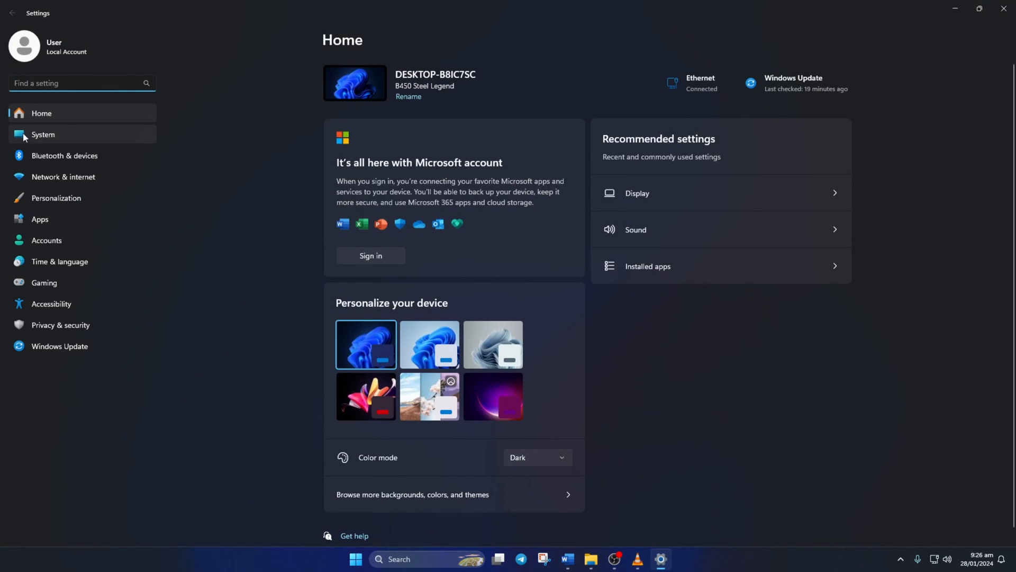
click(43, 135)
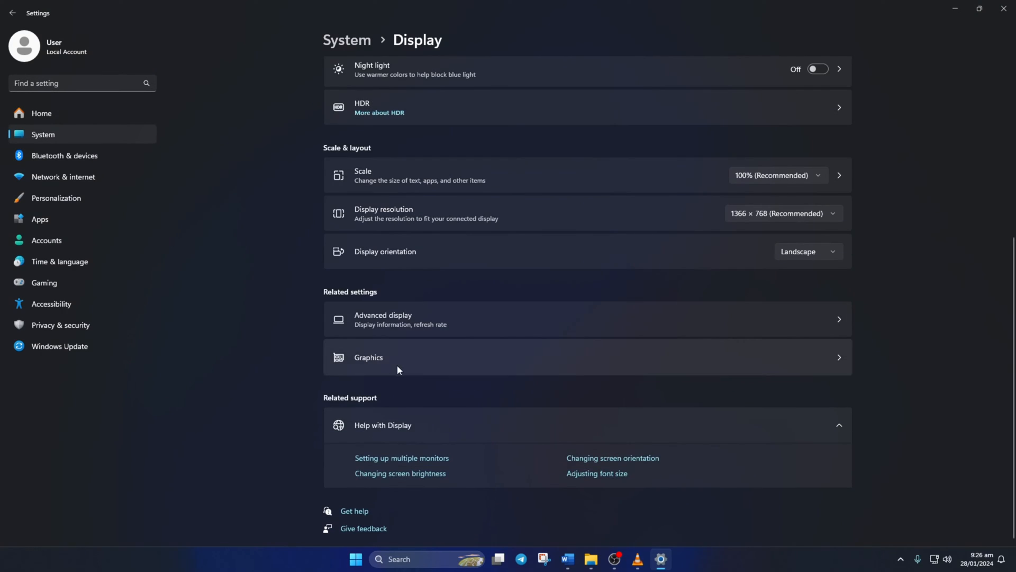
click(369, 357)
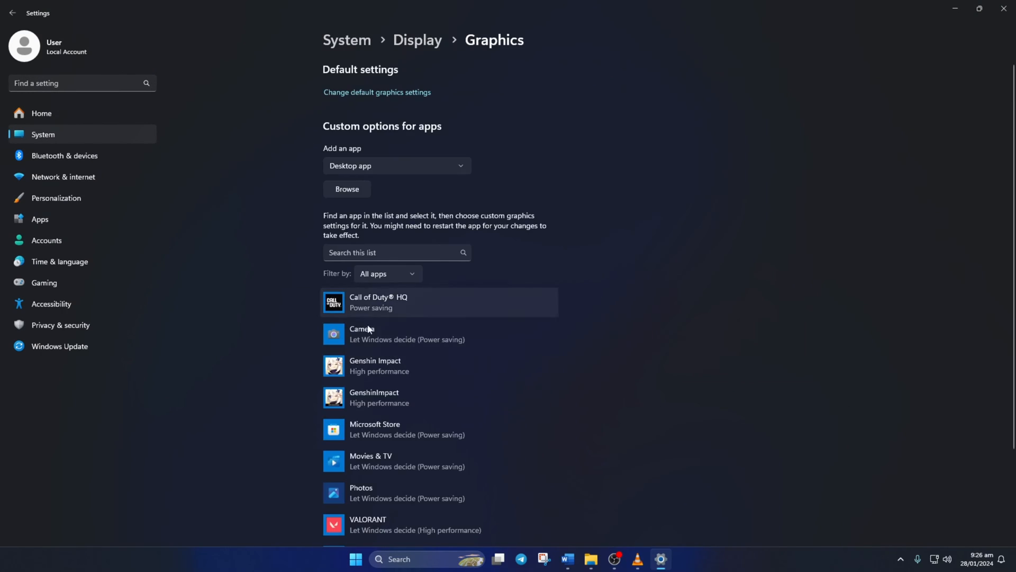
Set Call of Duty HQ's graphics preference to High performance and save
click(375, 301)
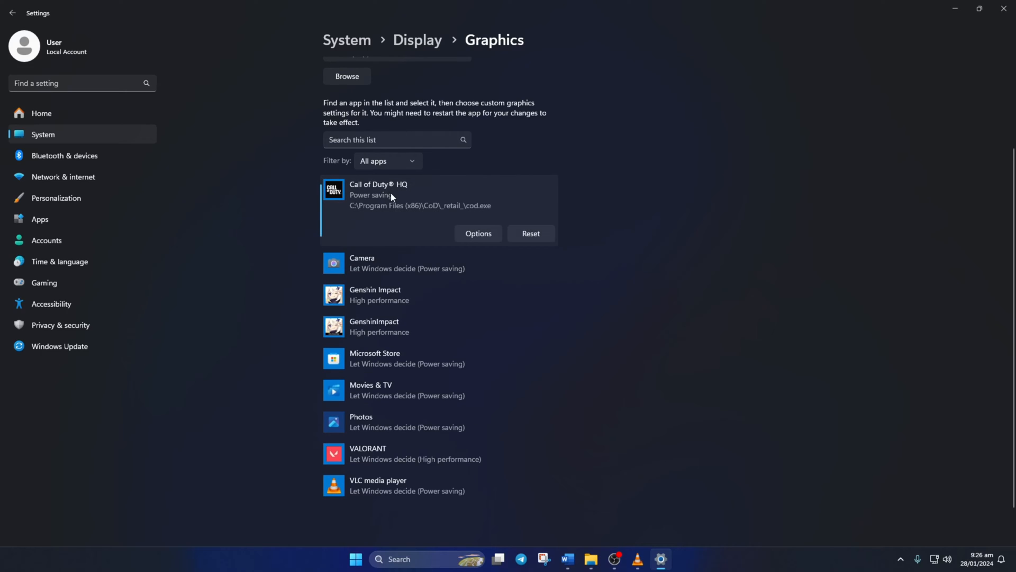
click(477, 233)
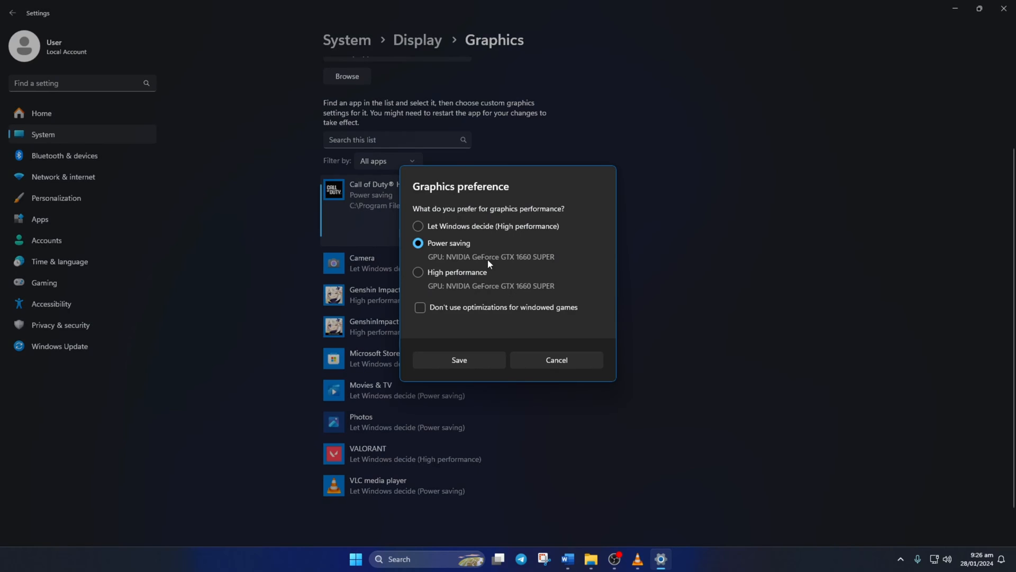
click(418, 272)
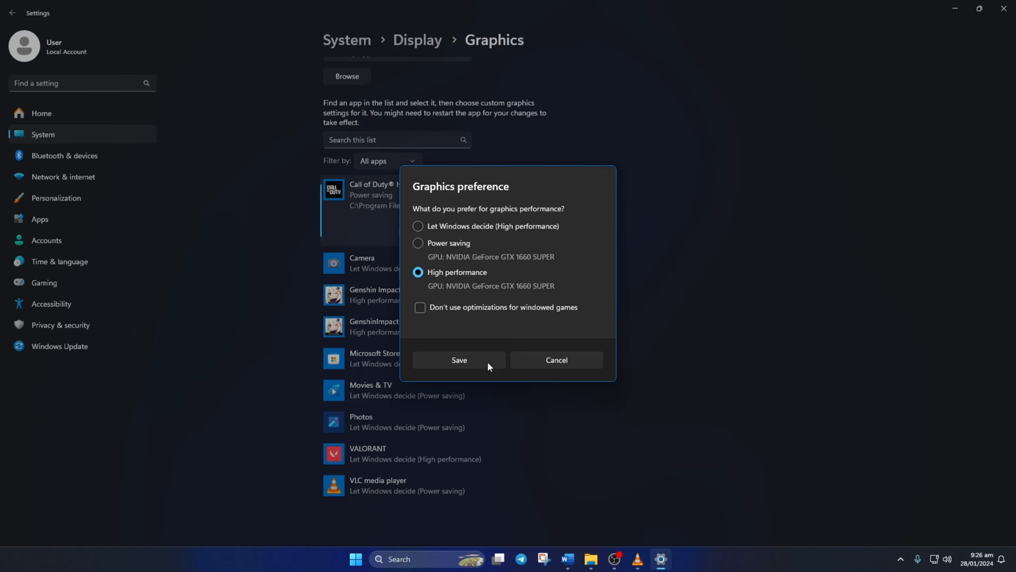
click(459, 360)
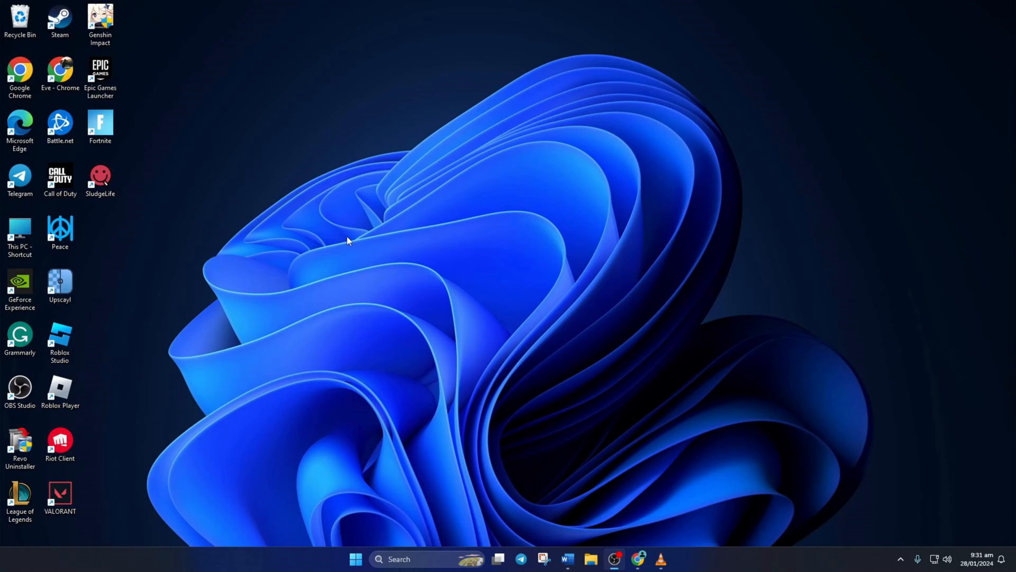
Check for Windows updates, then search for Device Manager
click(354, 559)
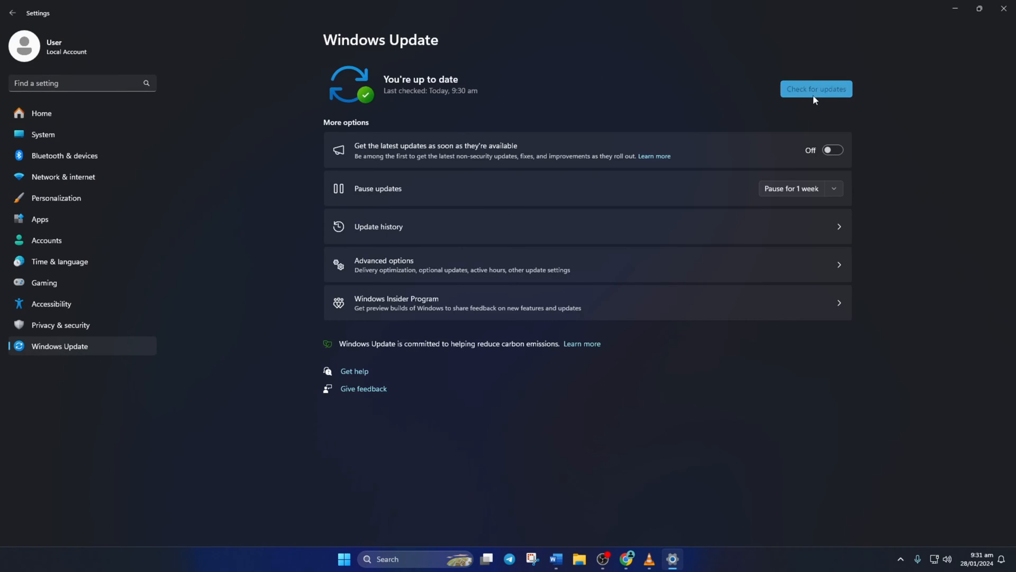
click(816, 89)
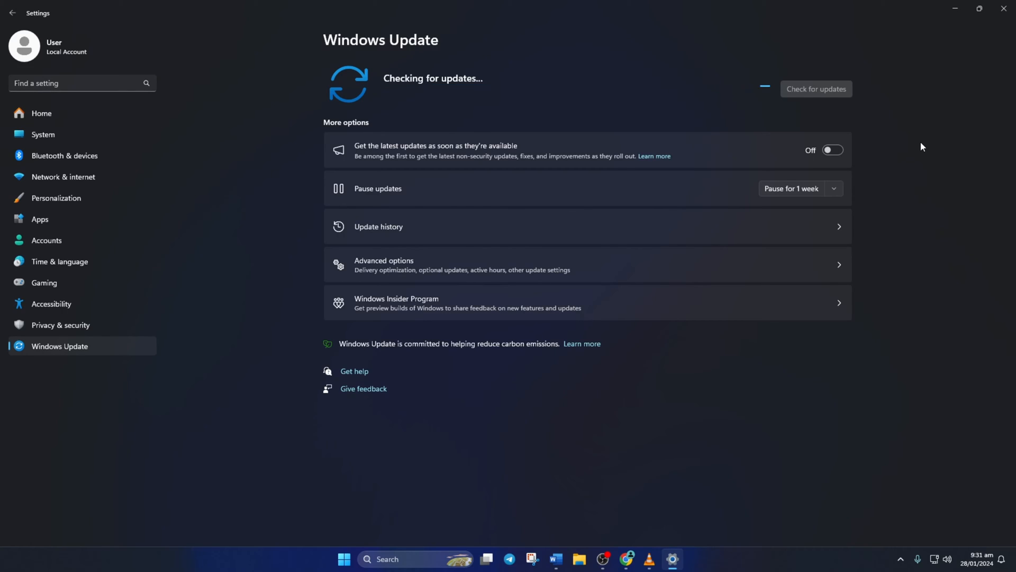
mouse_move(925, 148)
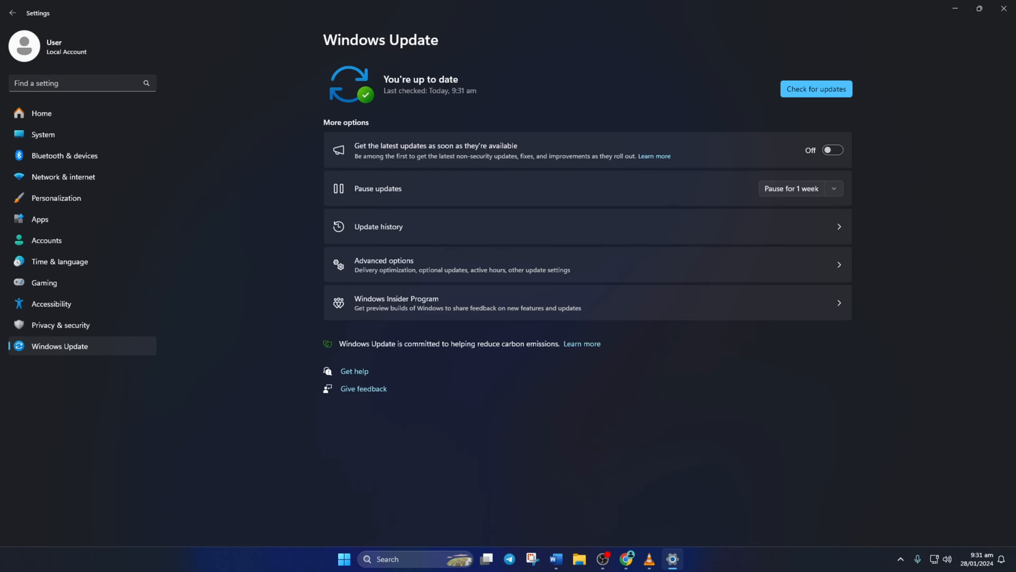
mouse_move(589, 102)
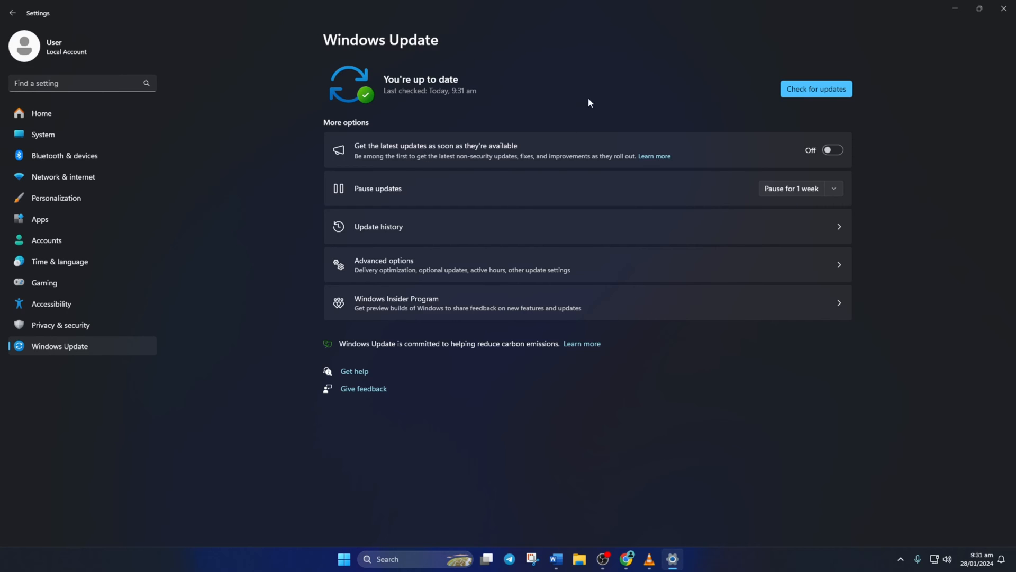
text(device Manager)
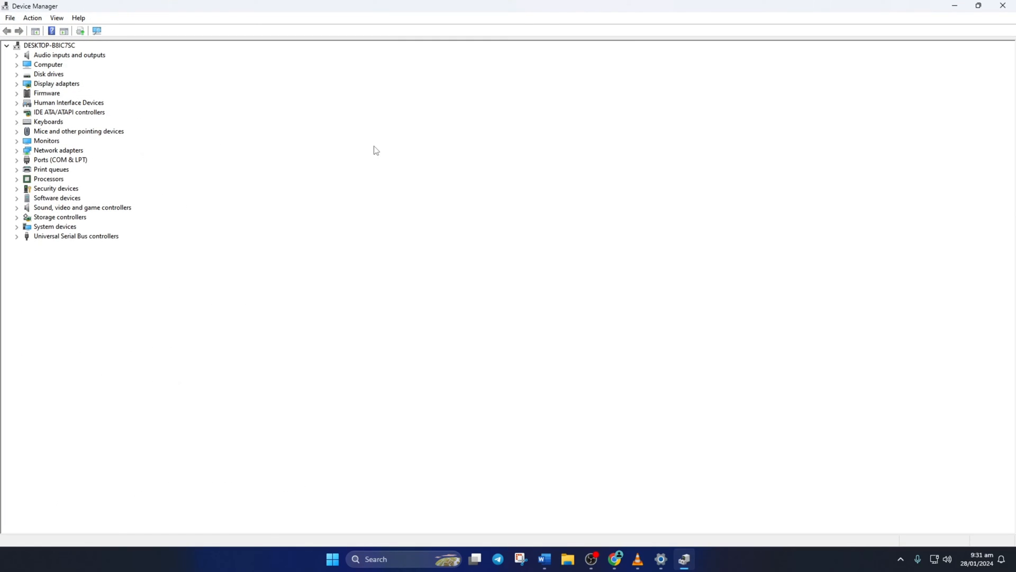
Search automatically for a GeForce GTX 1660 SUPER driver, confirming it is current
click(17, 83)
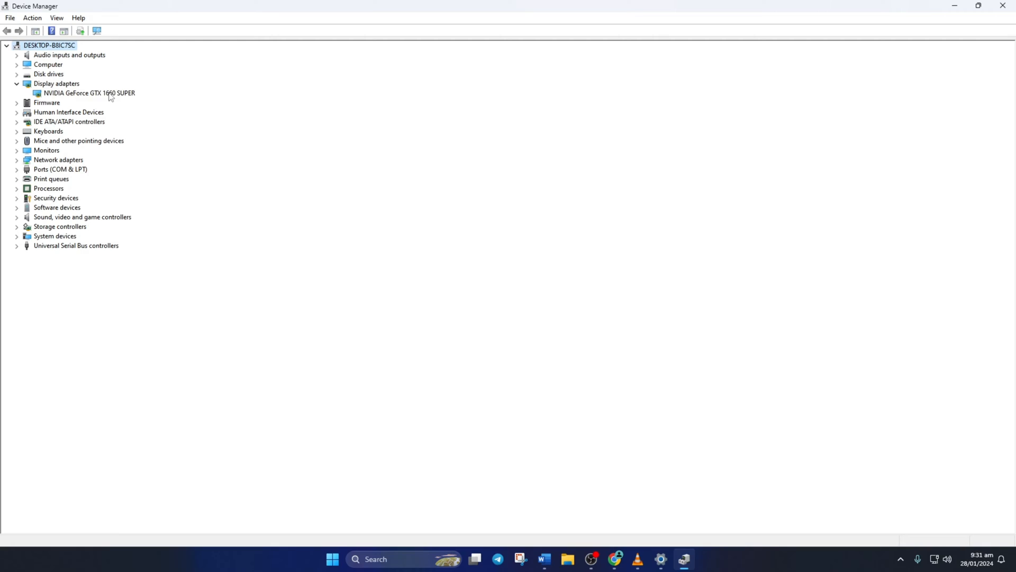
right_click(89, 92)
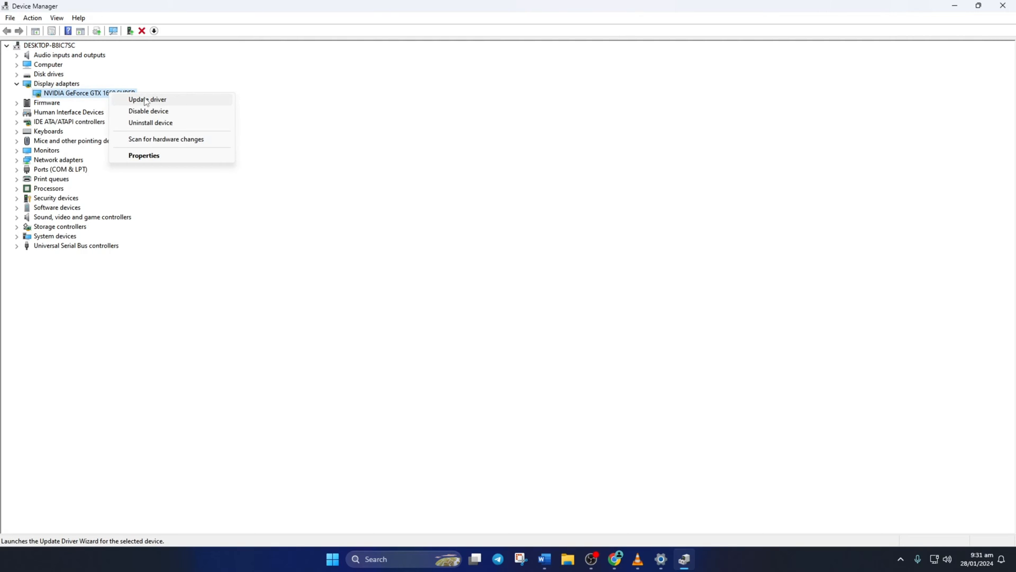
click(147, 99)
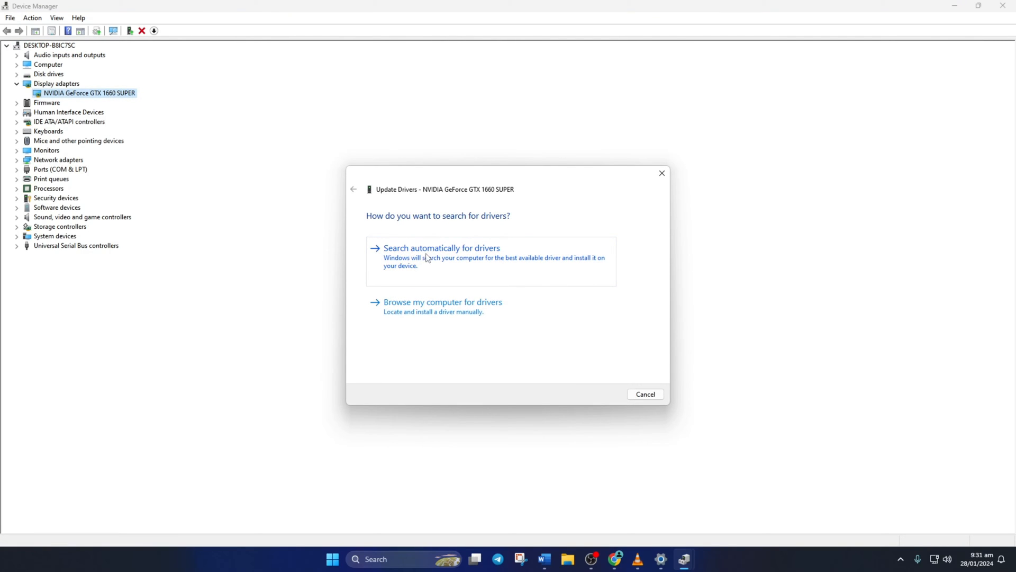
click(440, 248)
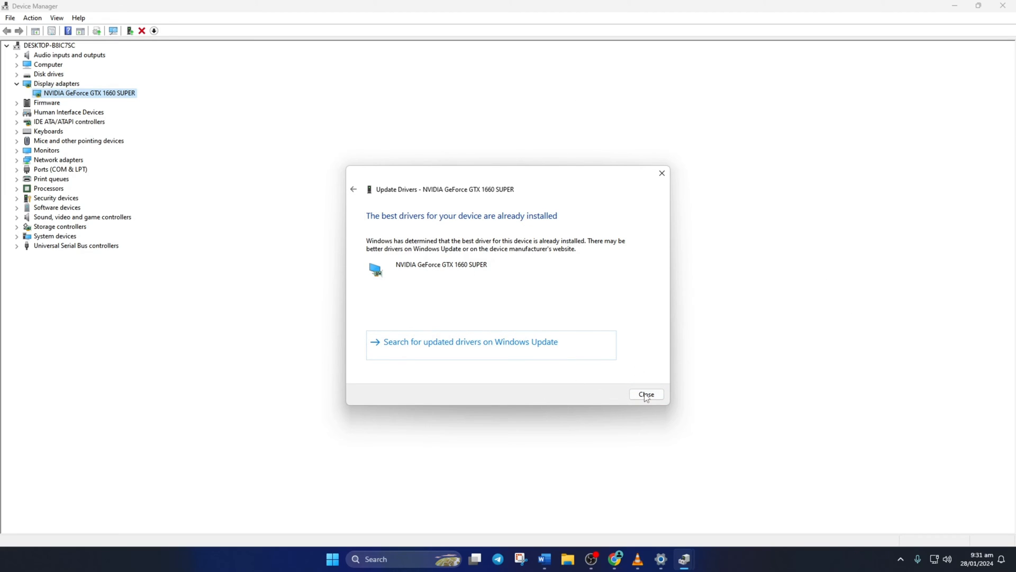
click(646, 393)
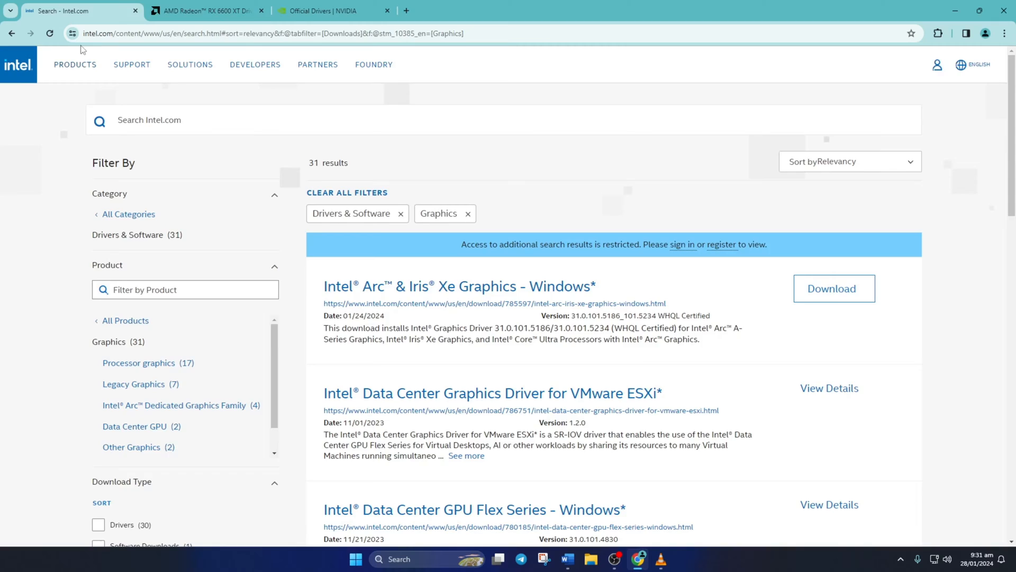
Bring up the app launcher and the Start power options
click(333, 11)
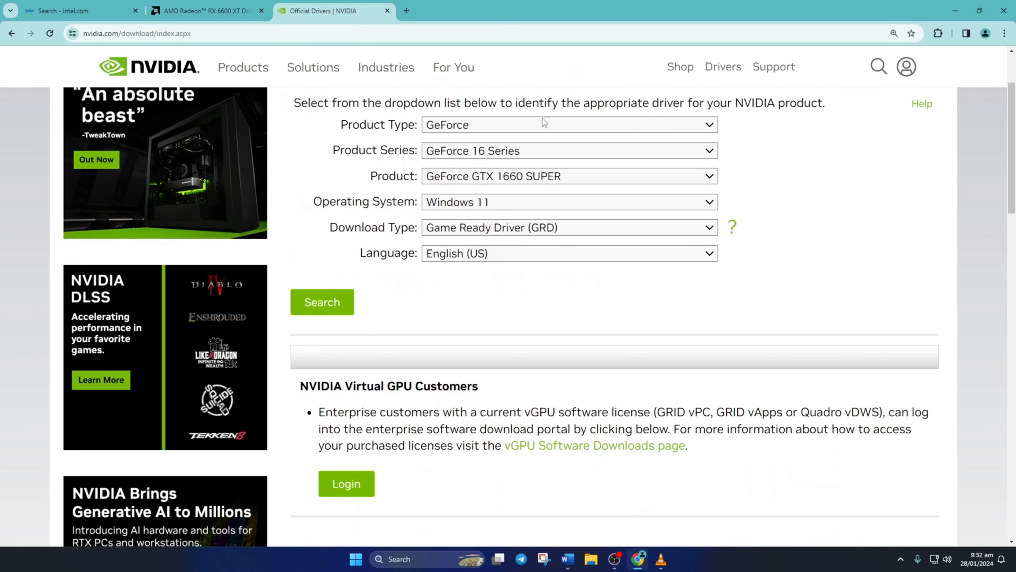
click(354, 559)
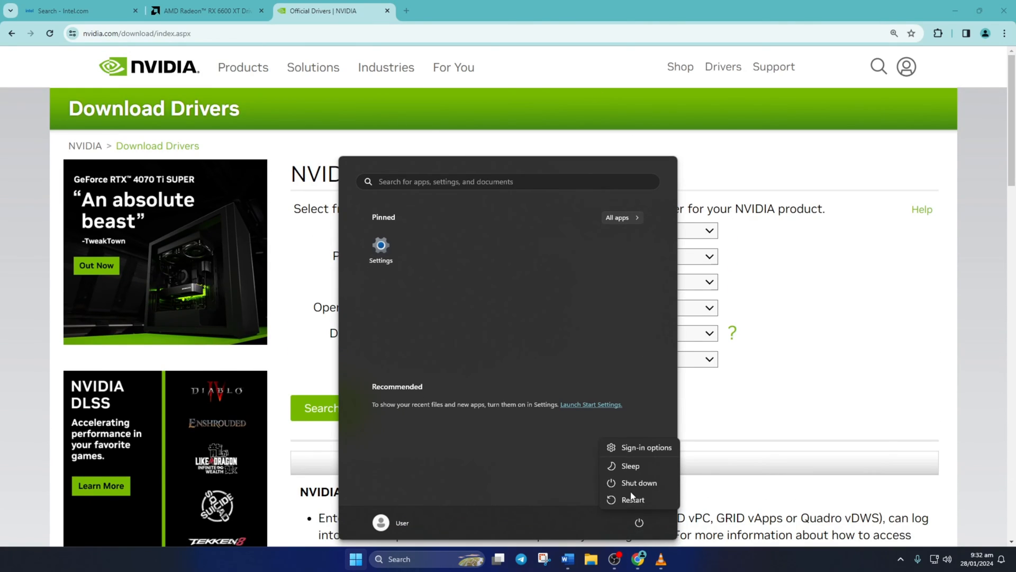
mouse_move(633, 499)
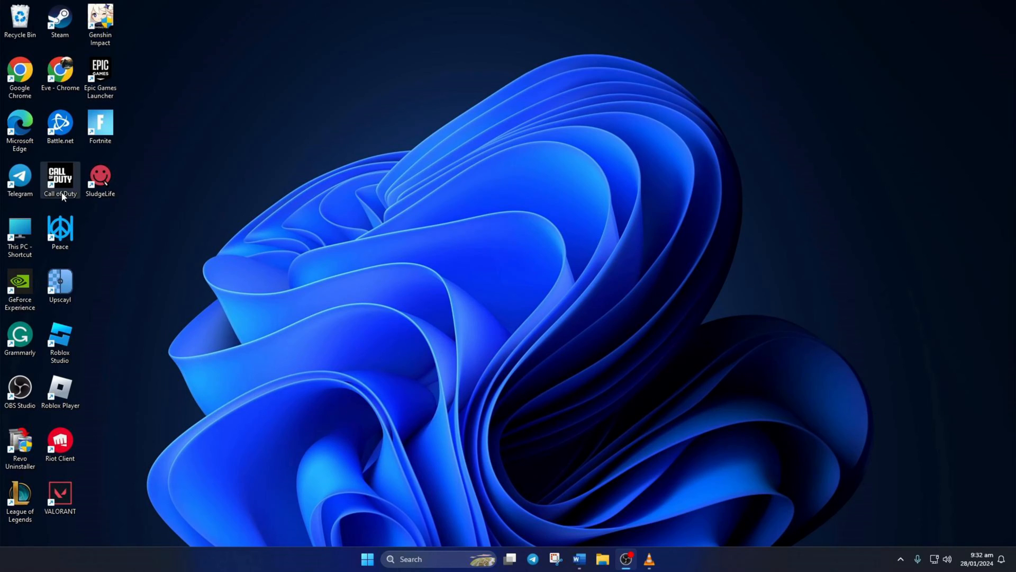
Enable Call of Duty's additional command line arguments with -DD11 and save
double_click(60, 180)
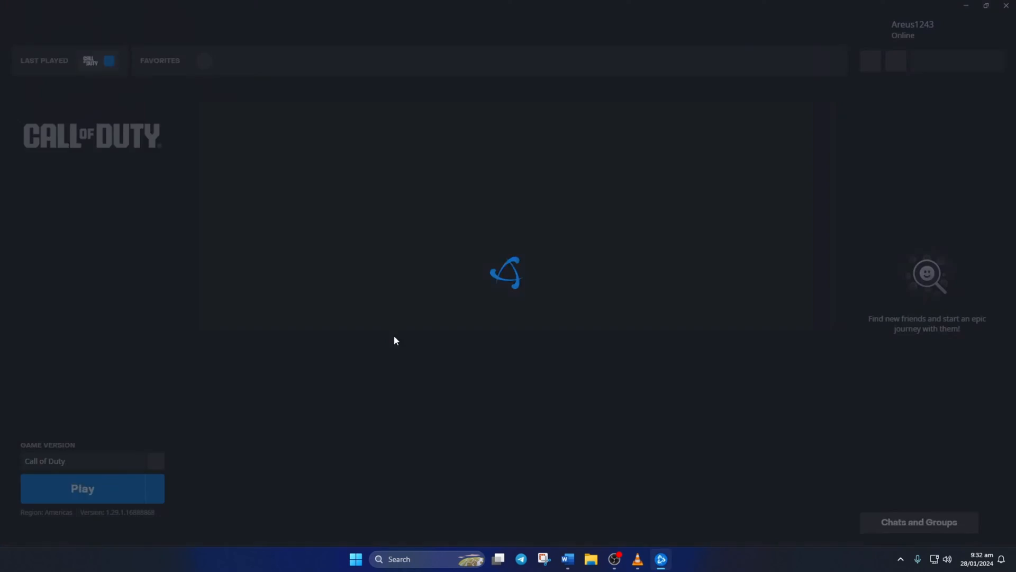
click(155, 488)
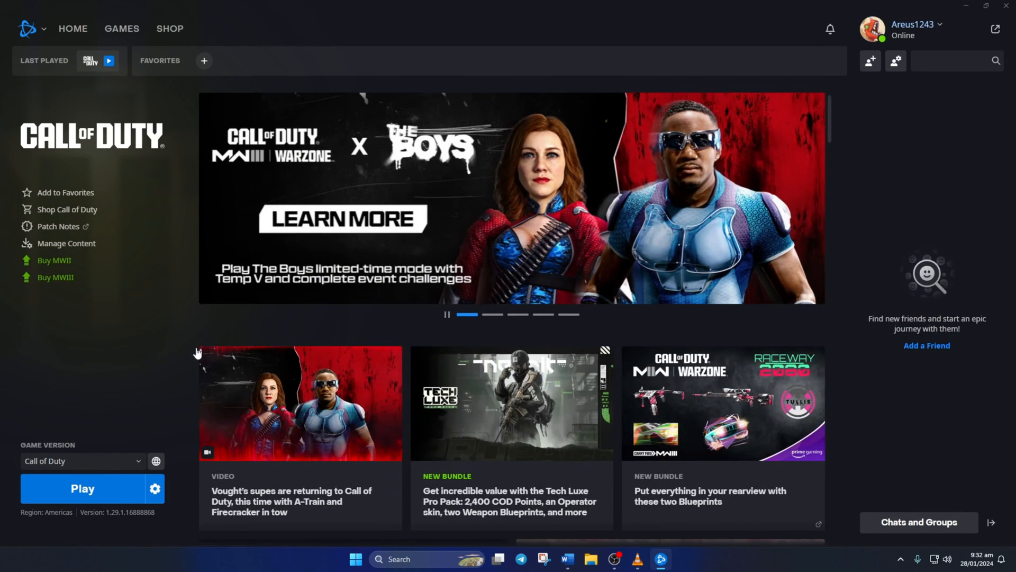
click(154, 487)
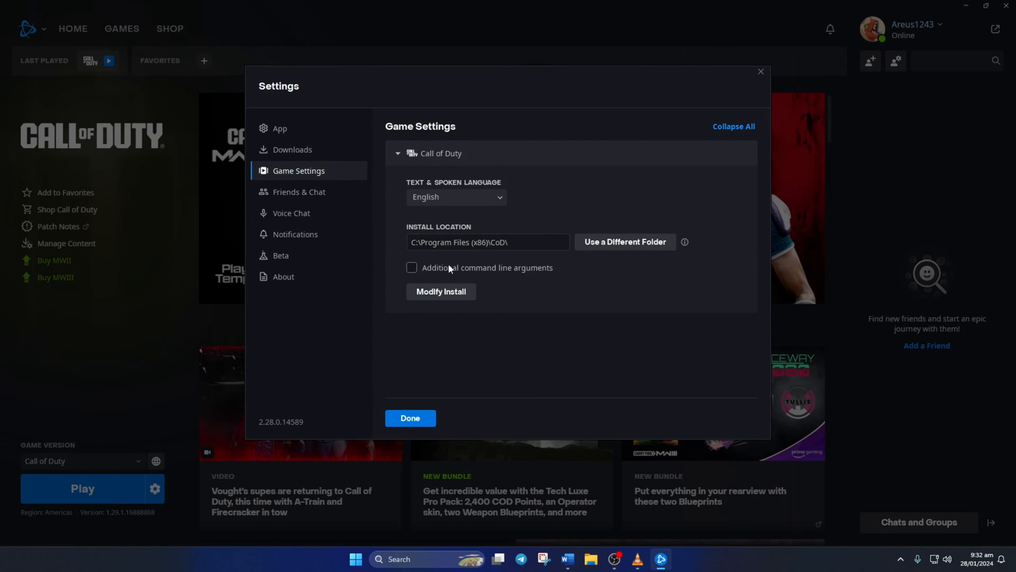
click(411, 267)
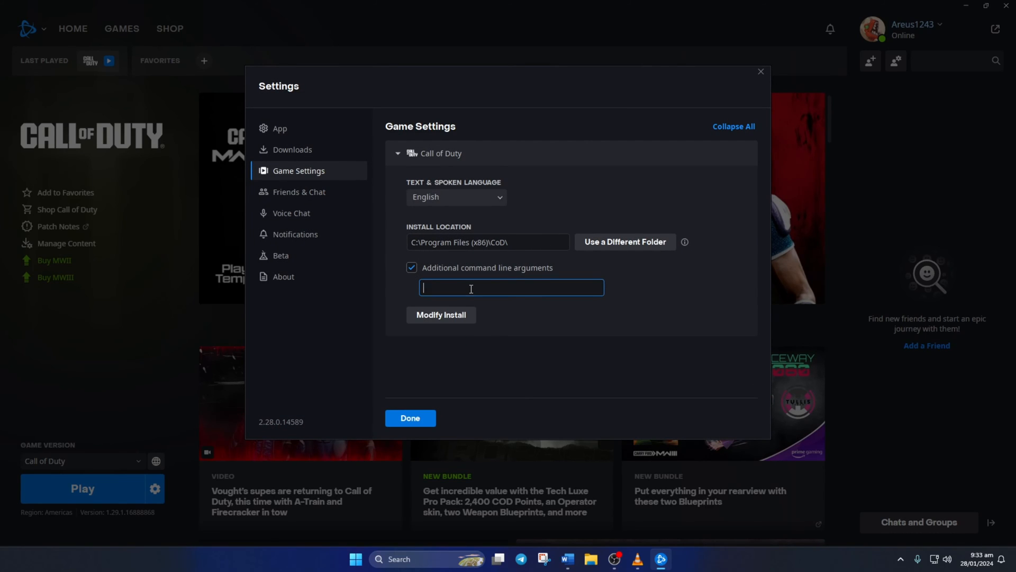
text(-DD)
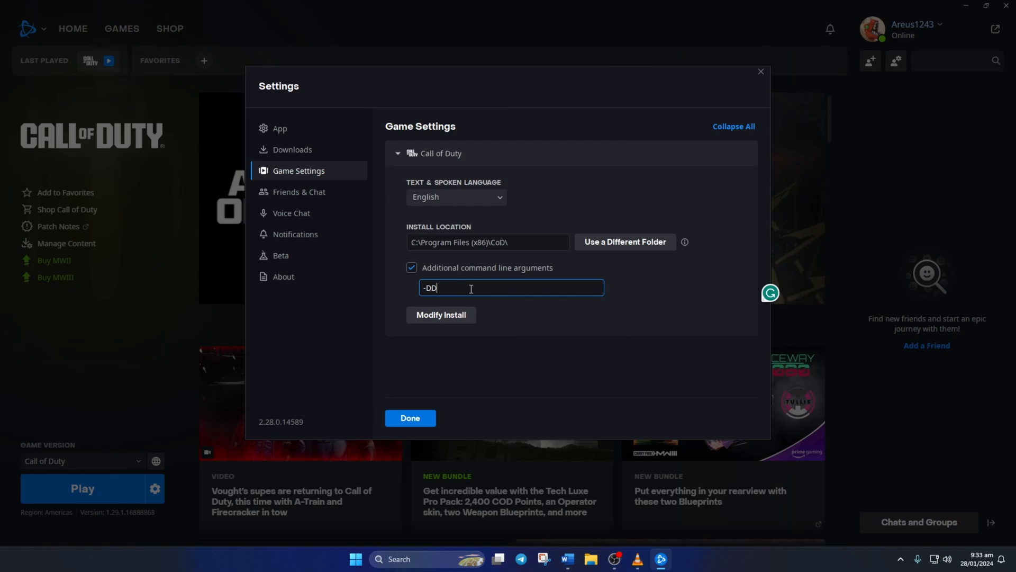
text(11)
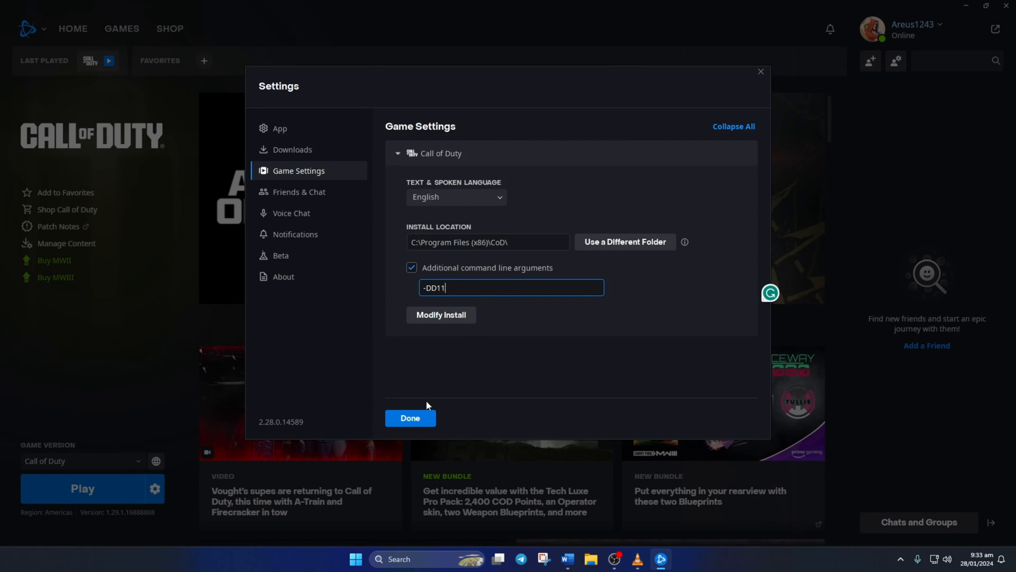
click(409, 418)
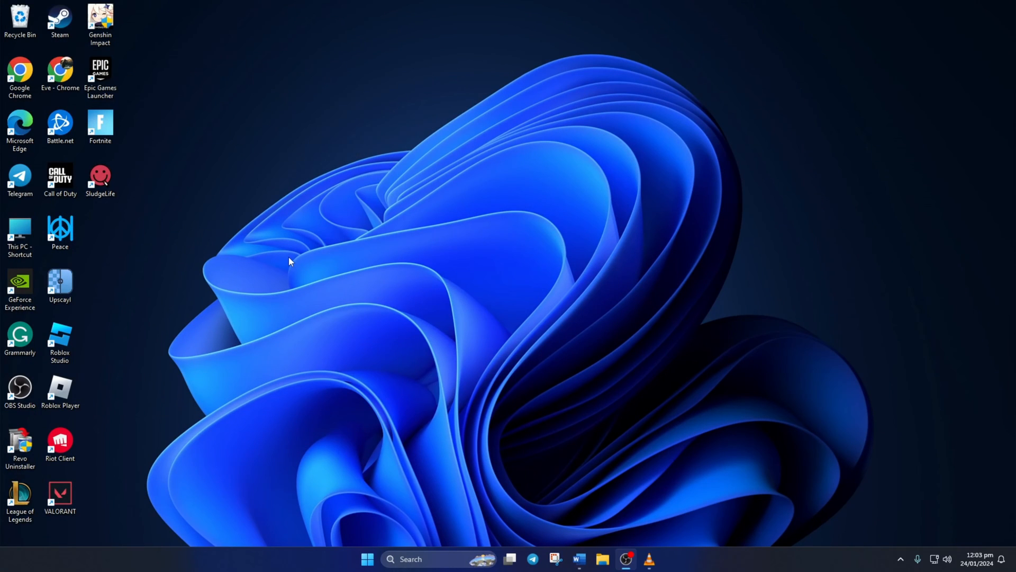
Start a Scan and Repair of Call of Duty in Battle.net
click(60, 179)
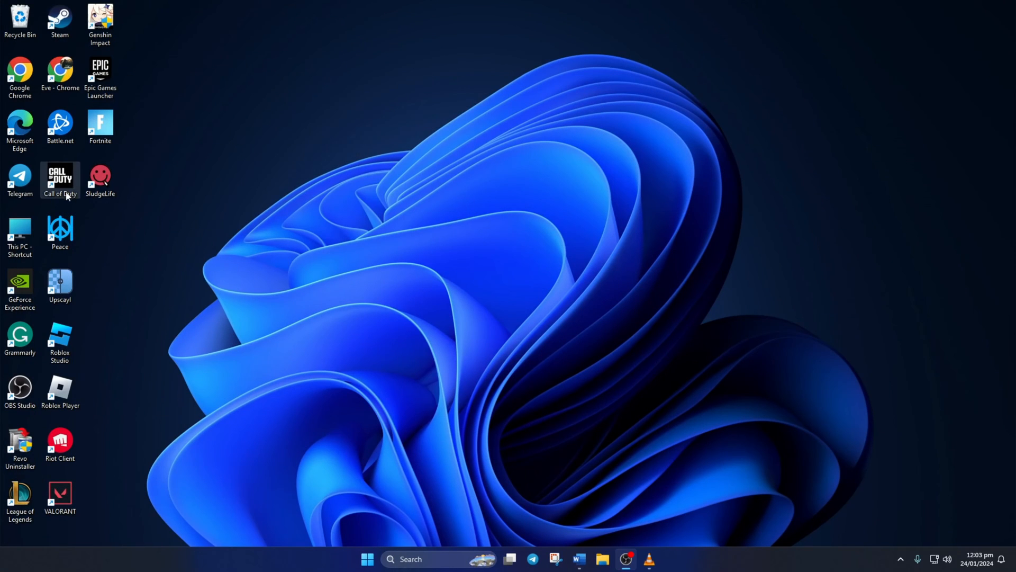
double_click(59, 180)
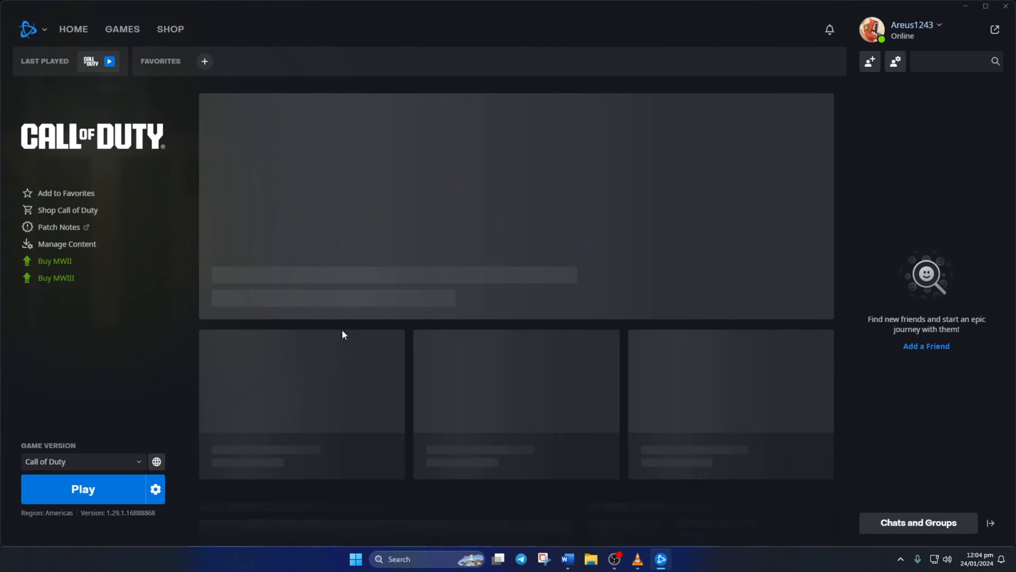
click(156, 488)
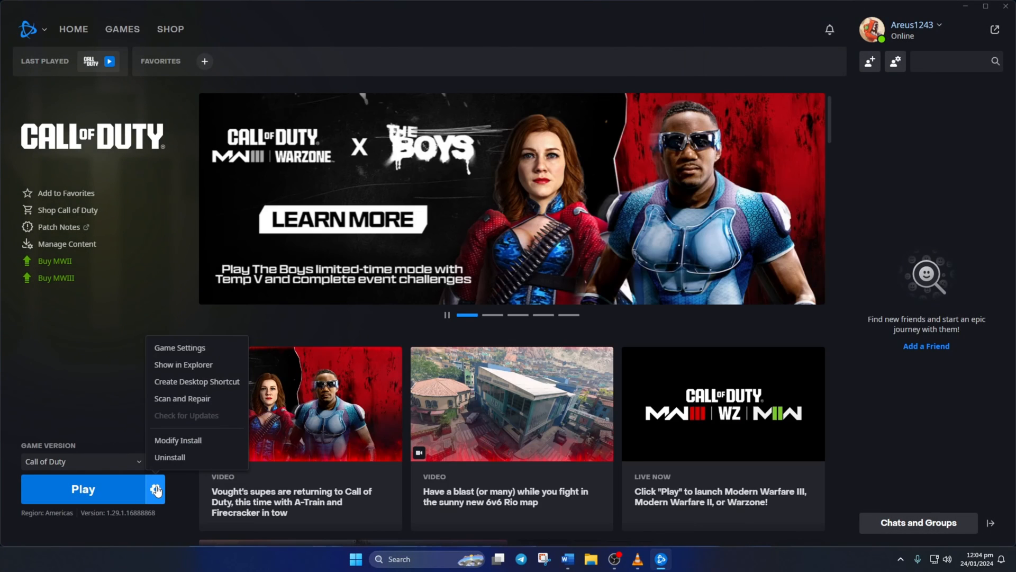
click(182, 398)
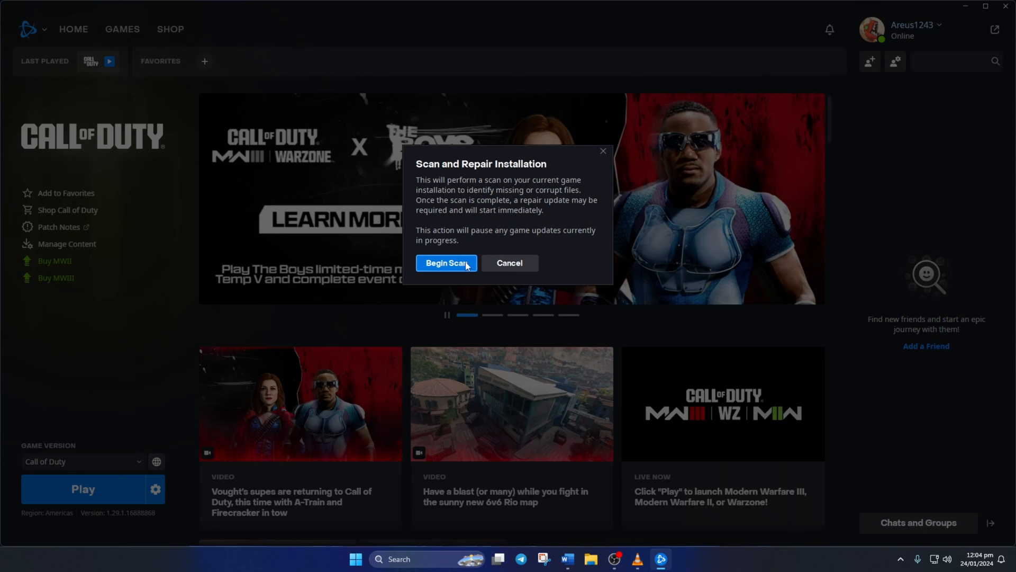
click(446, 263)
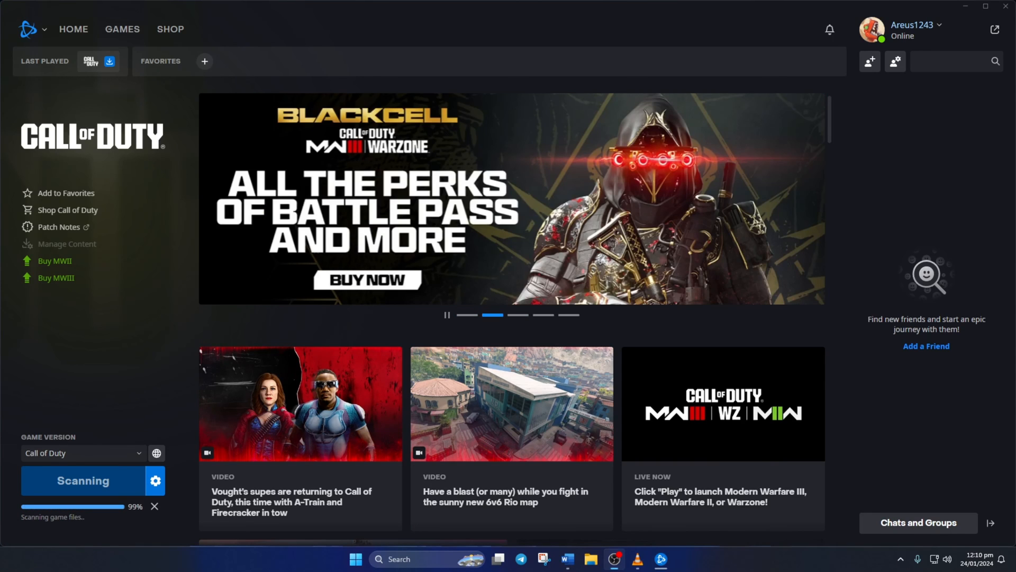
mouse_move(125, 386)
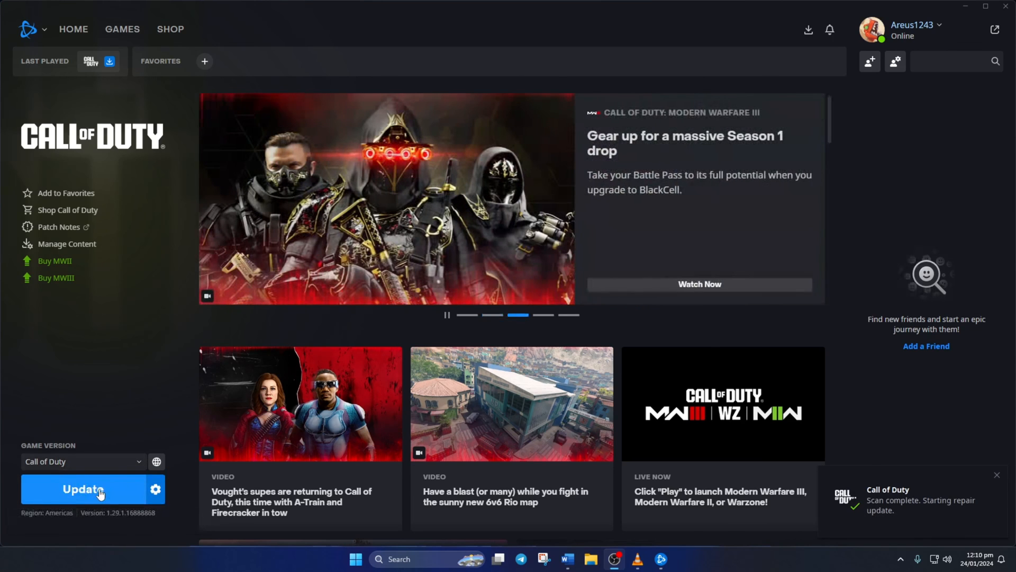
Apply Call of Duty's repair update and close Battle.net
click(82, 489)
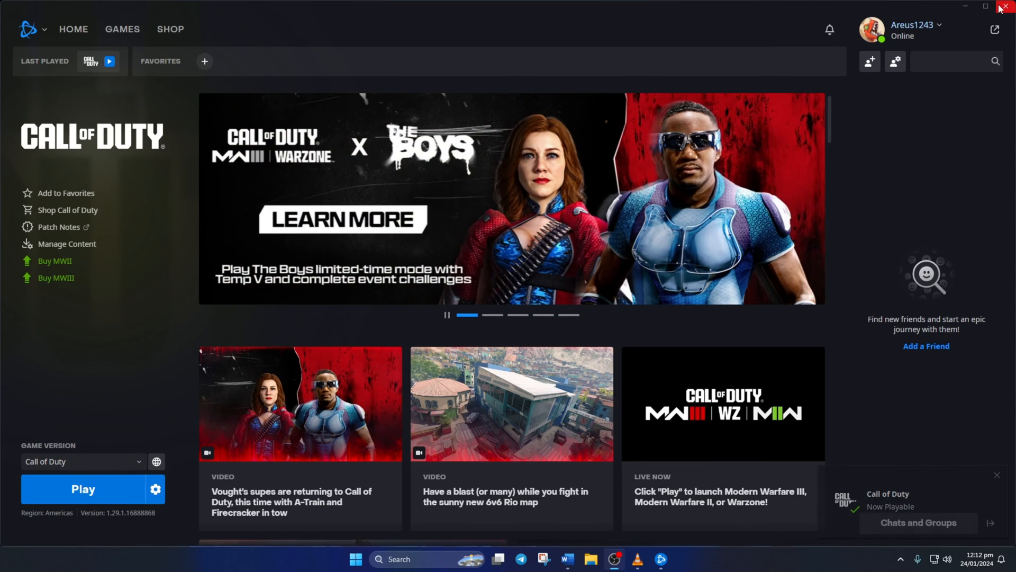
click(1008, 6)
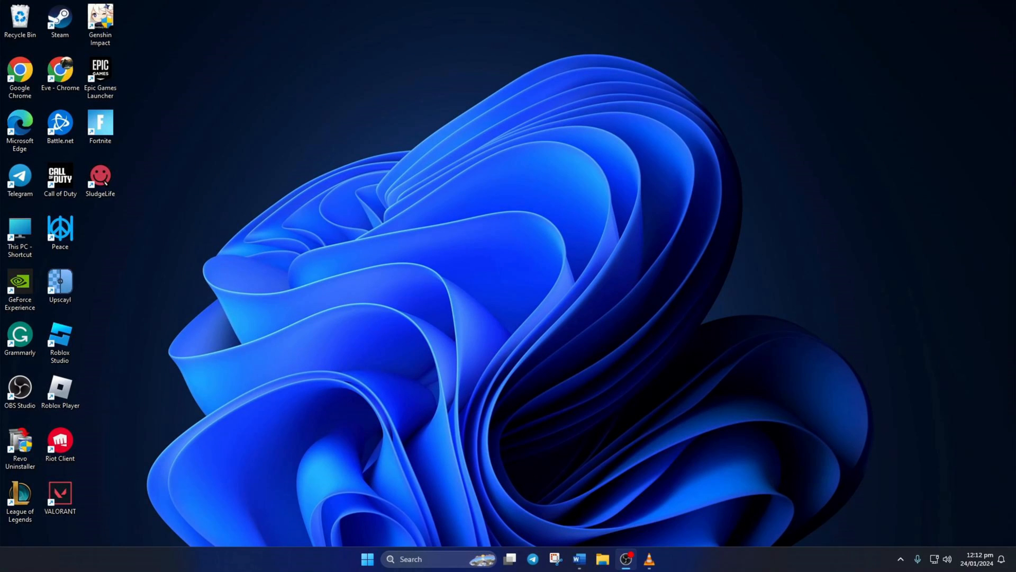